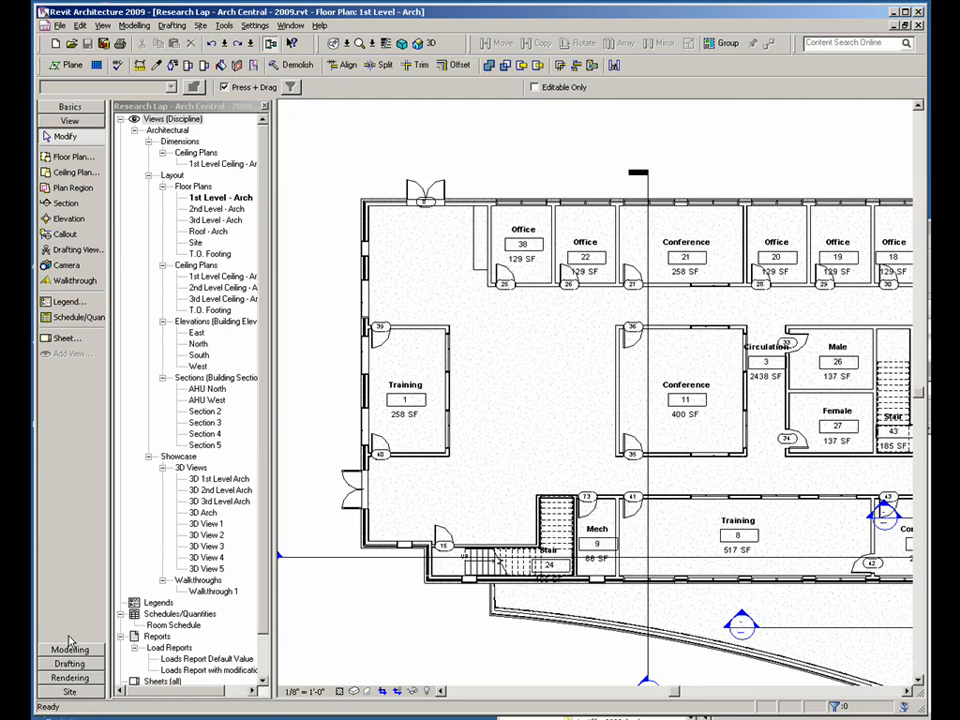
Browse the Home tab's column types, then the Insert and Annotate tool sets
click(69, 649)
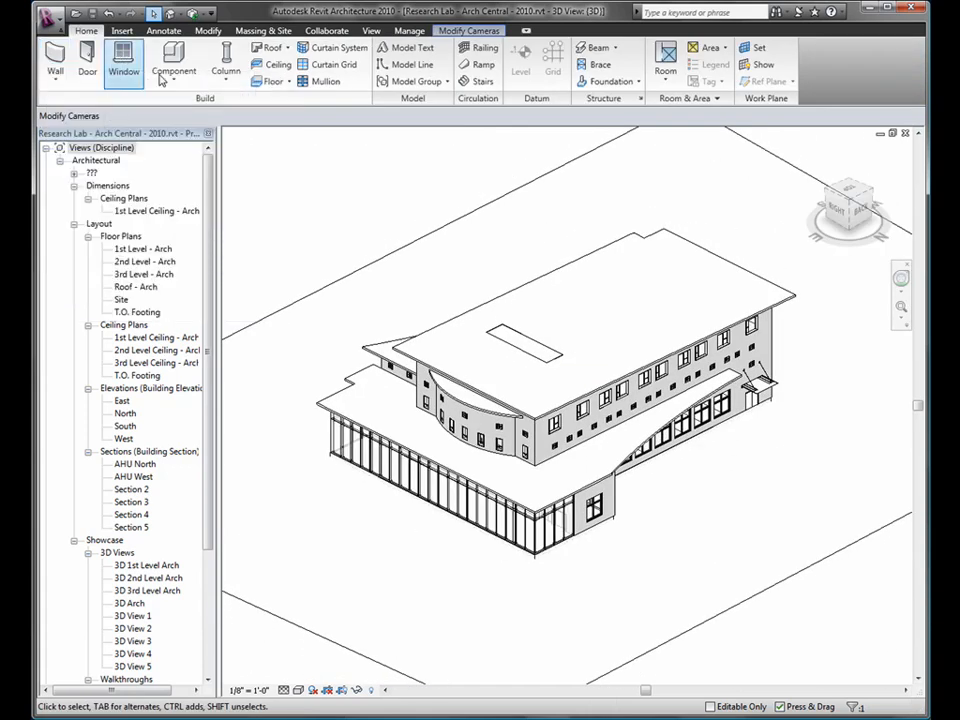
click(226, 60)
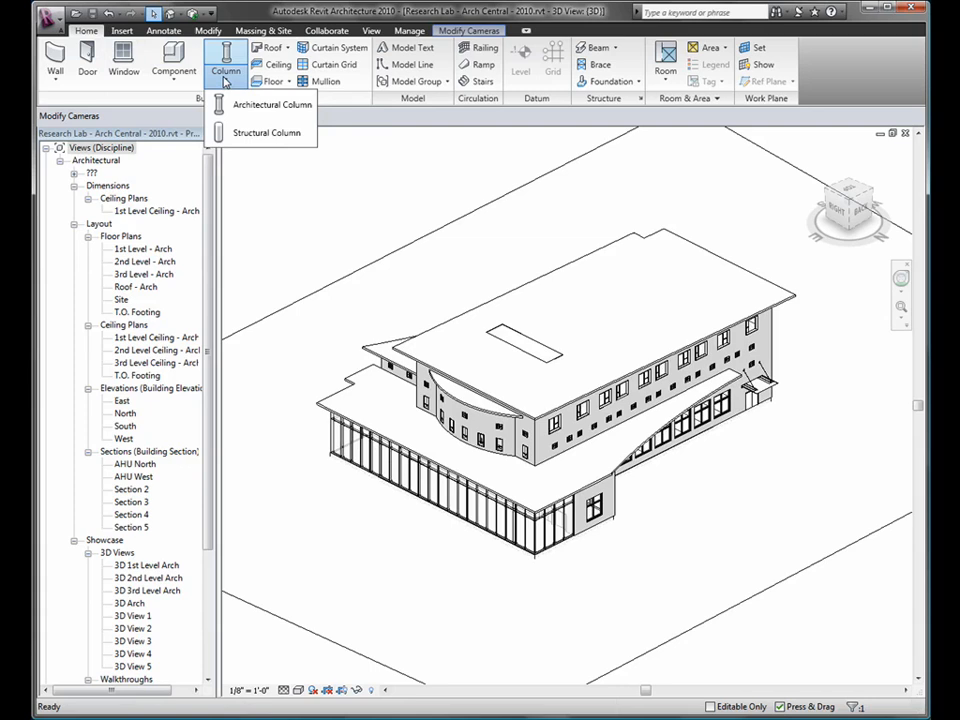
click(121, 30)
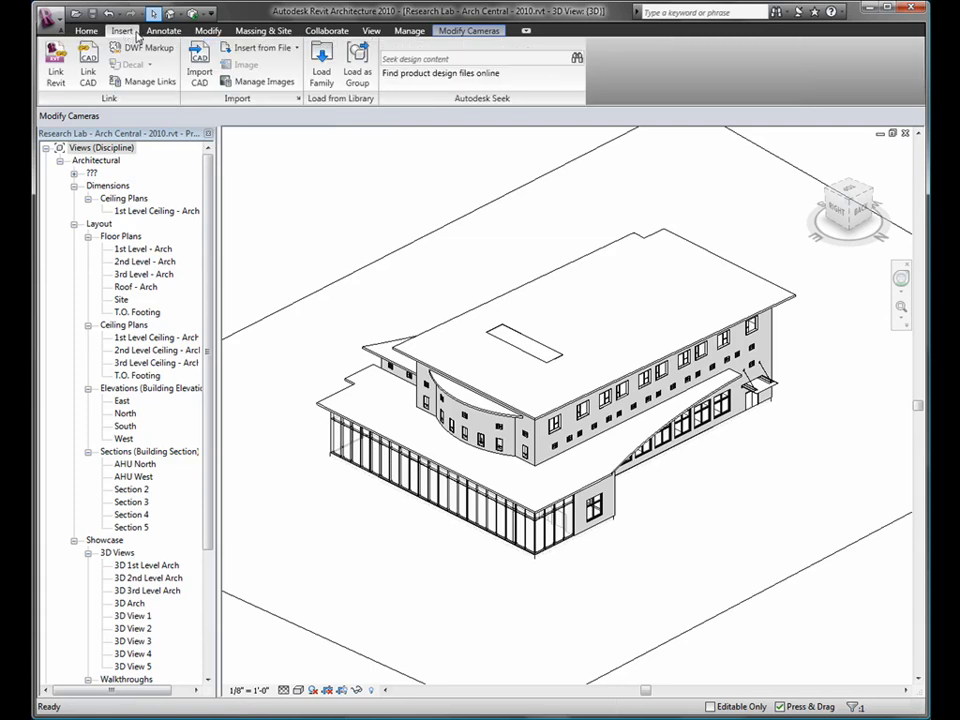
click(163, 30)
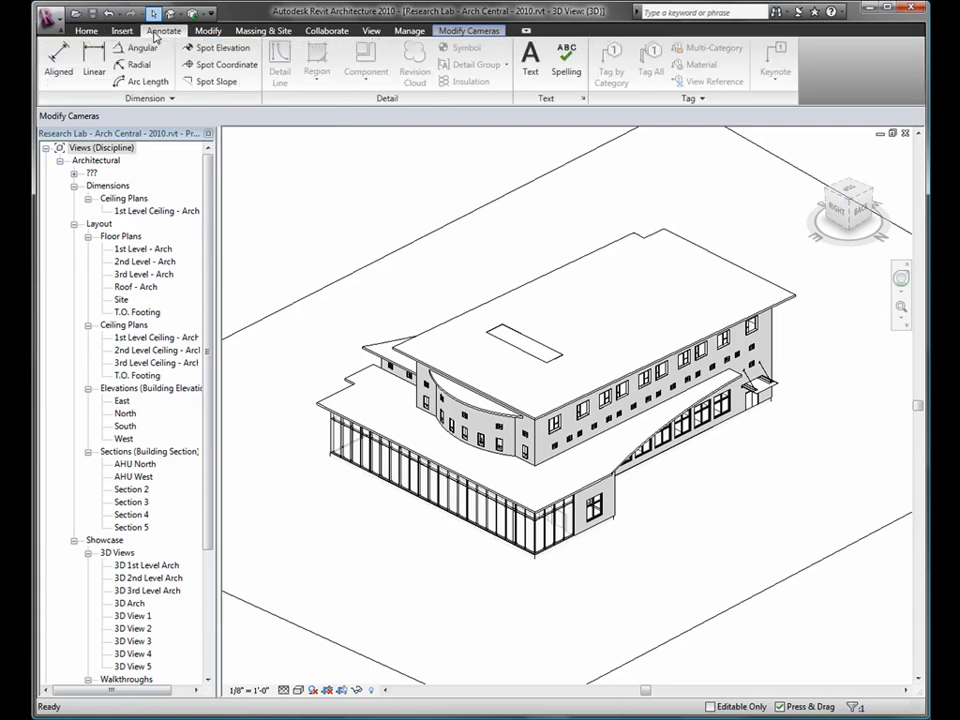
click(207, 30)
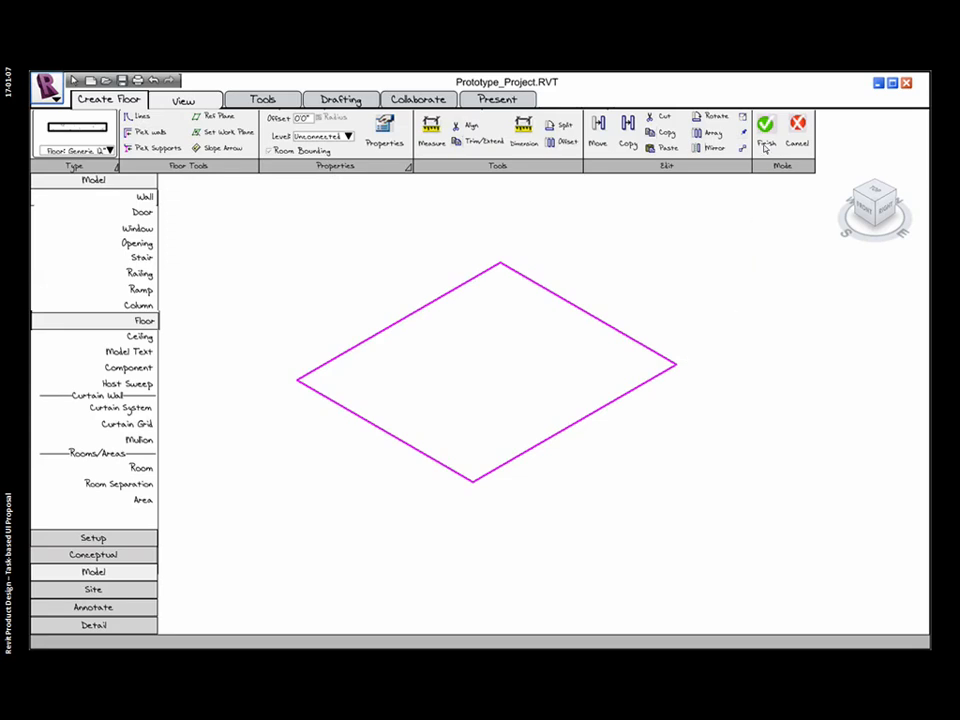
Finish the floor from the diamond-shaped sketched boundary
click(765, 127)
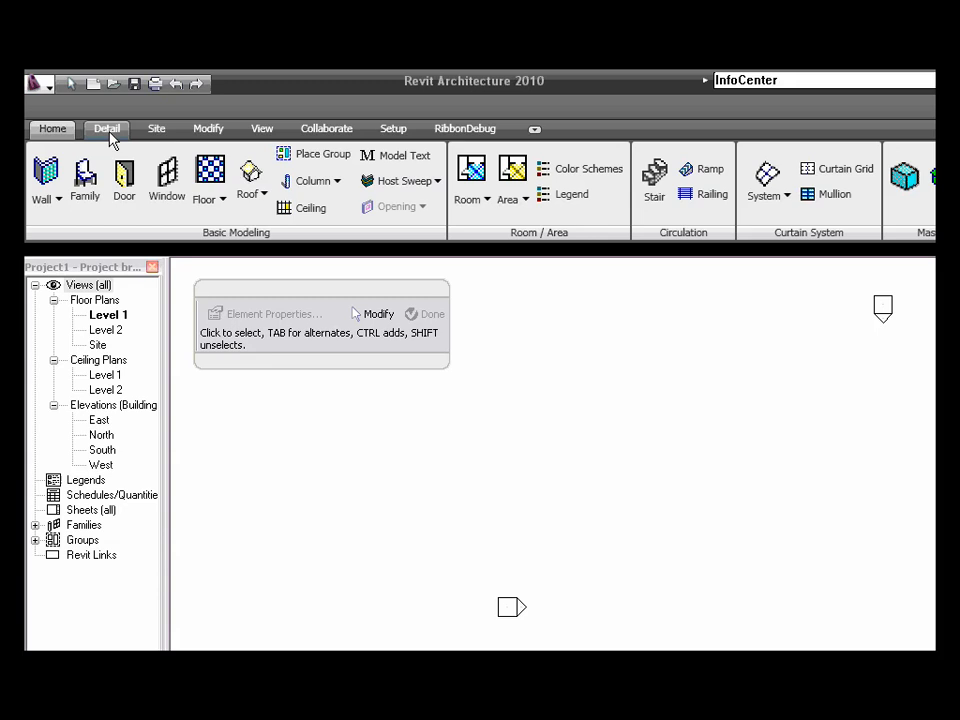
Switch the prototype ribbon to the Detail tab's detailing tools
click(52, 128)
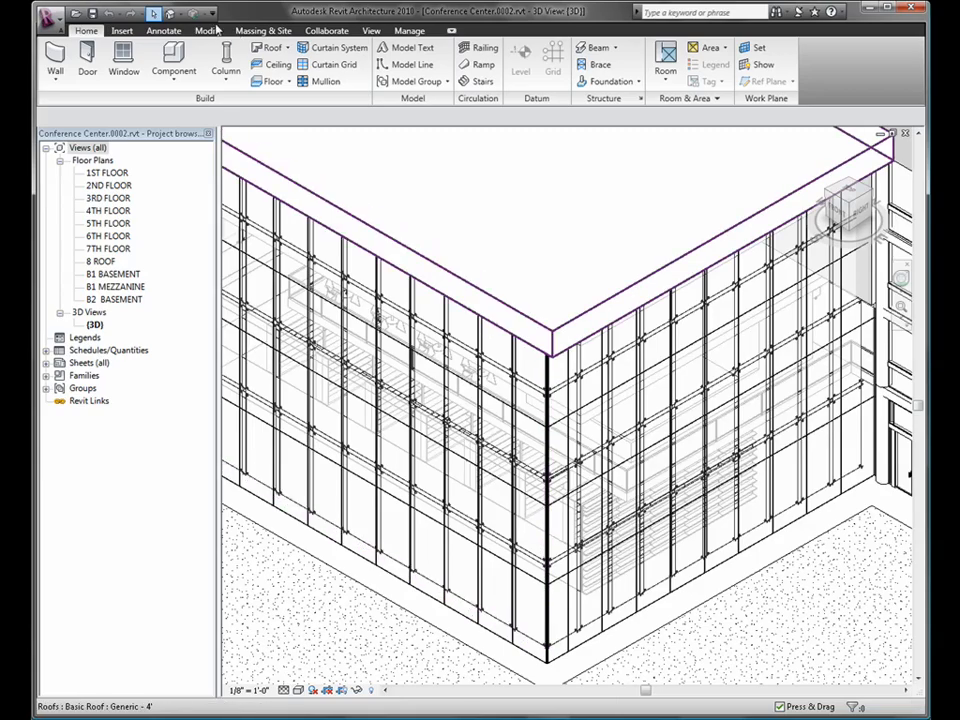
Cycle through the Insert, Annotate, Modify, Massing & Site and View tabs
click(121, 30)
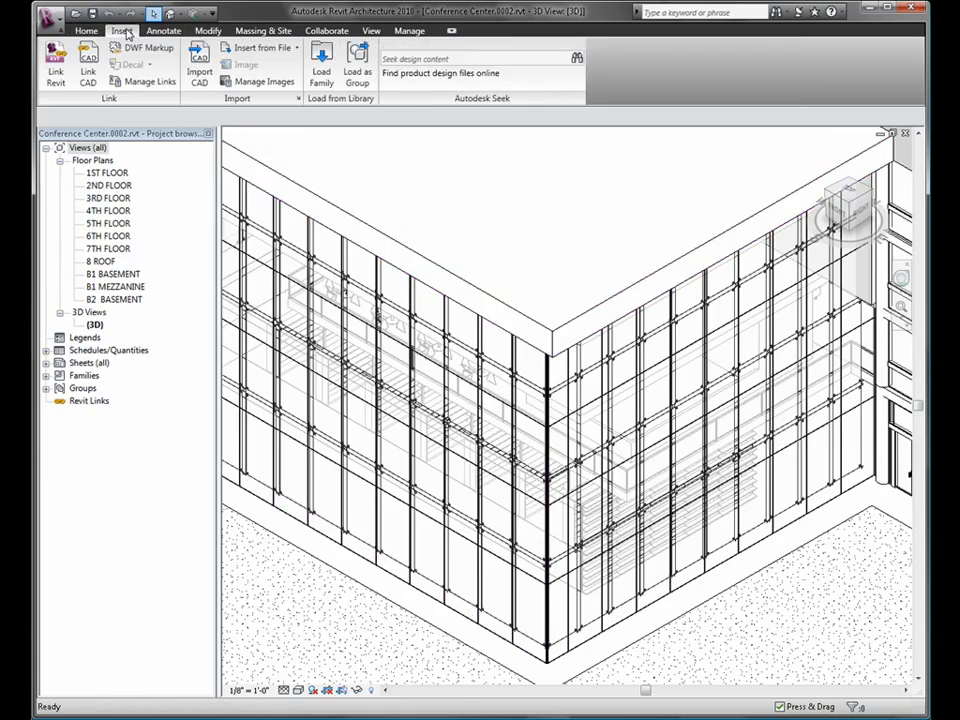
click(163, 30)
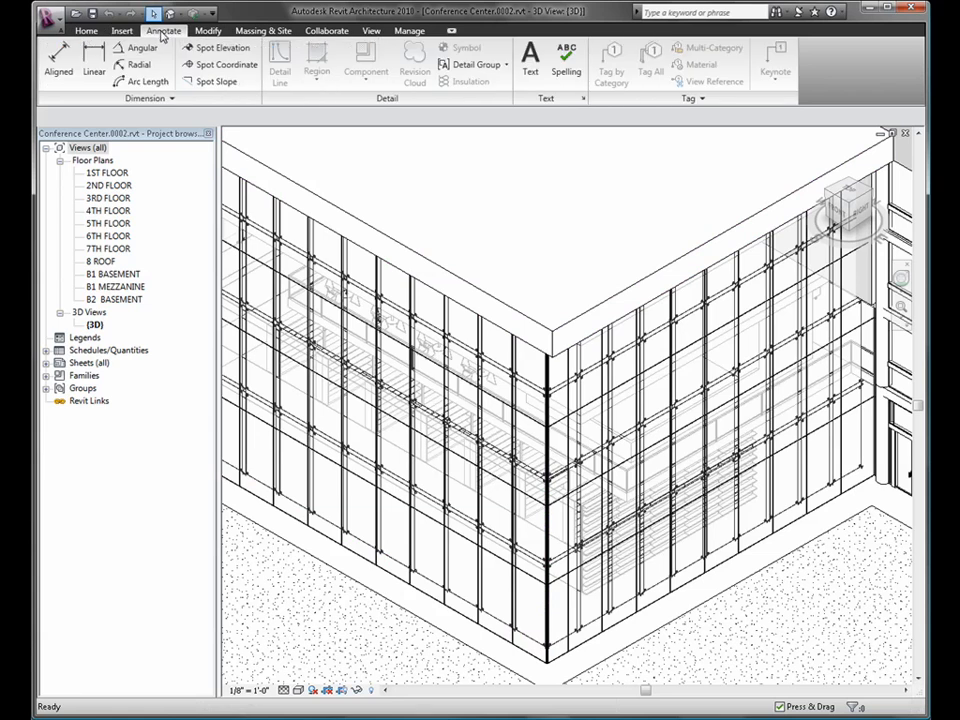
click(208, 30)
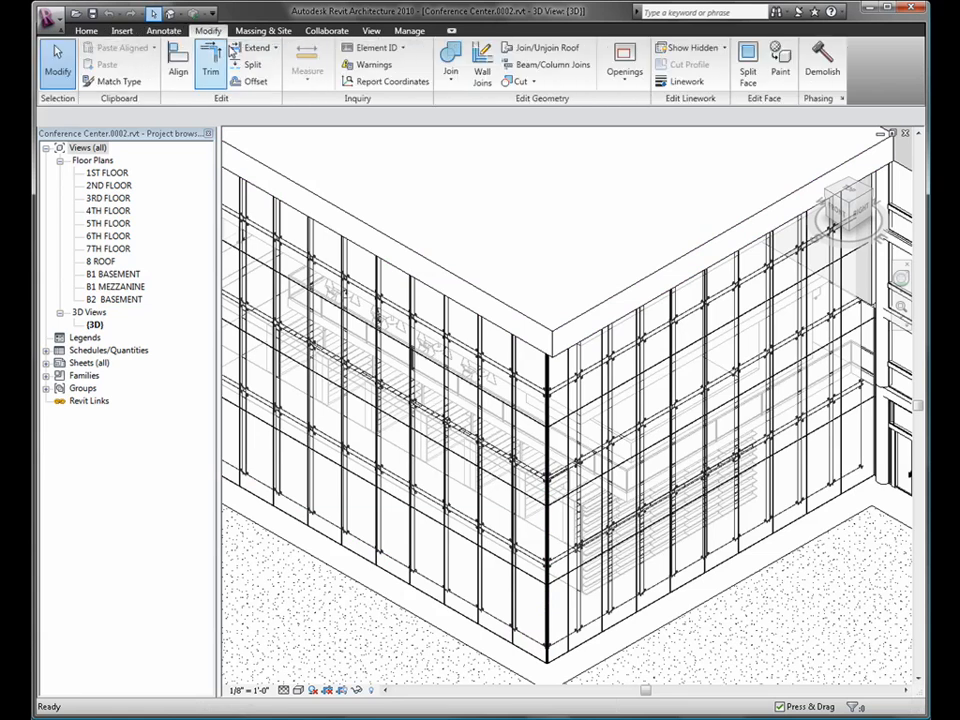
click(262, 30)
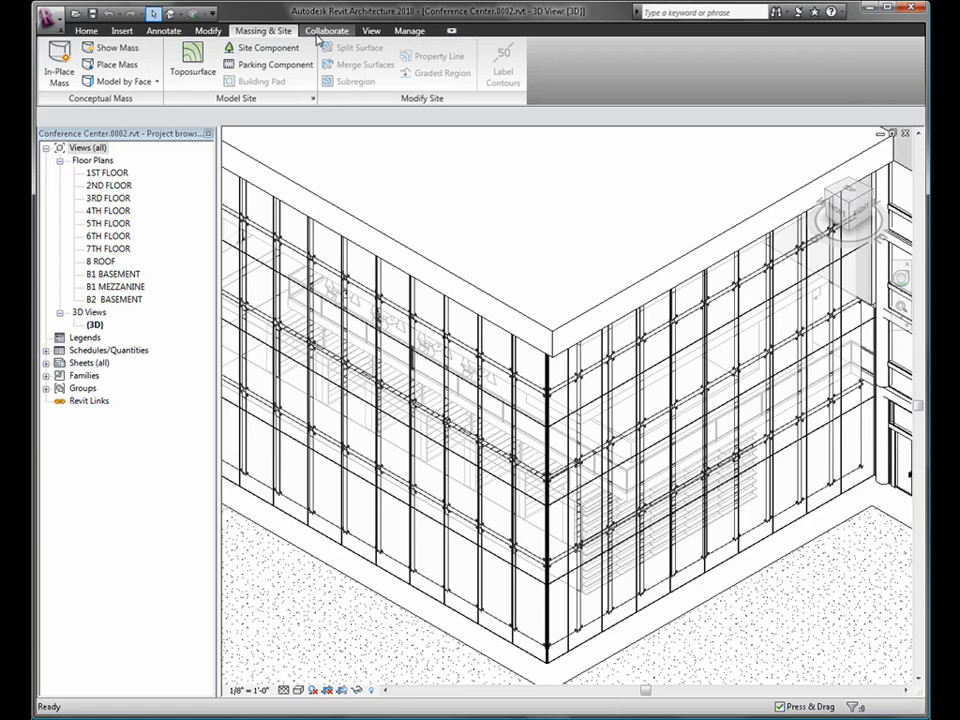
click(371, 30)
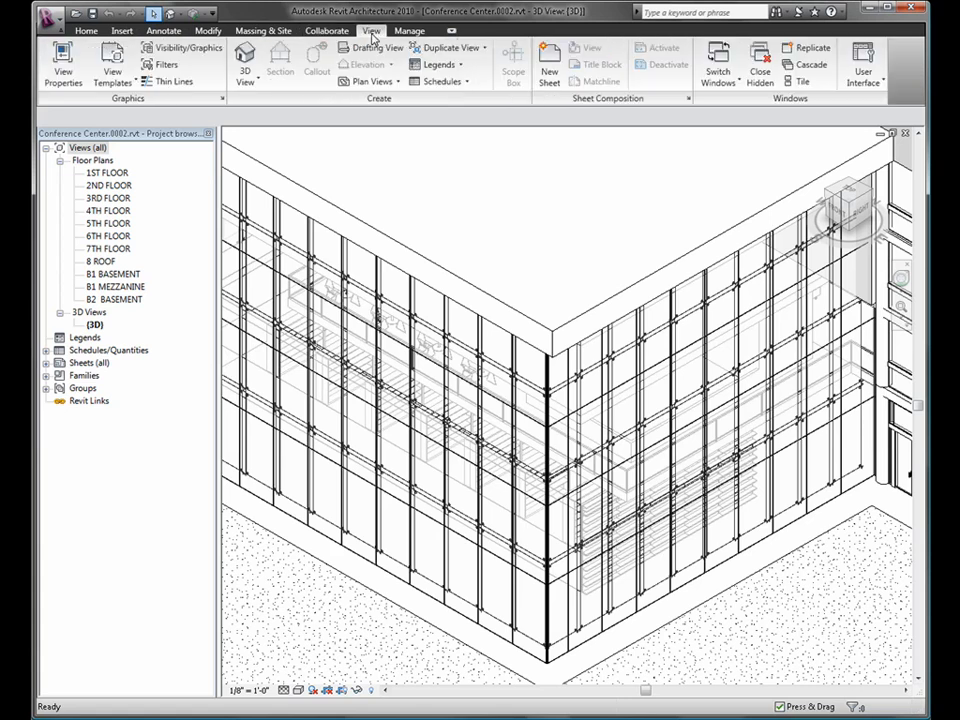